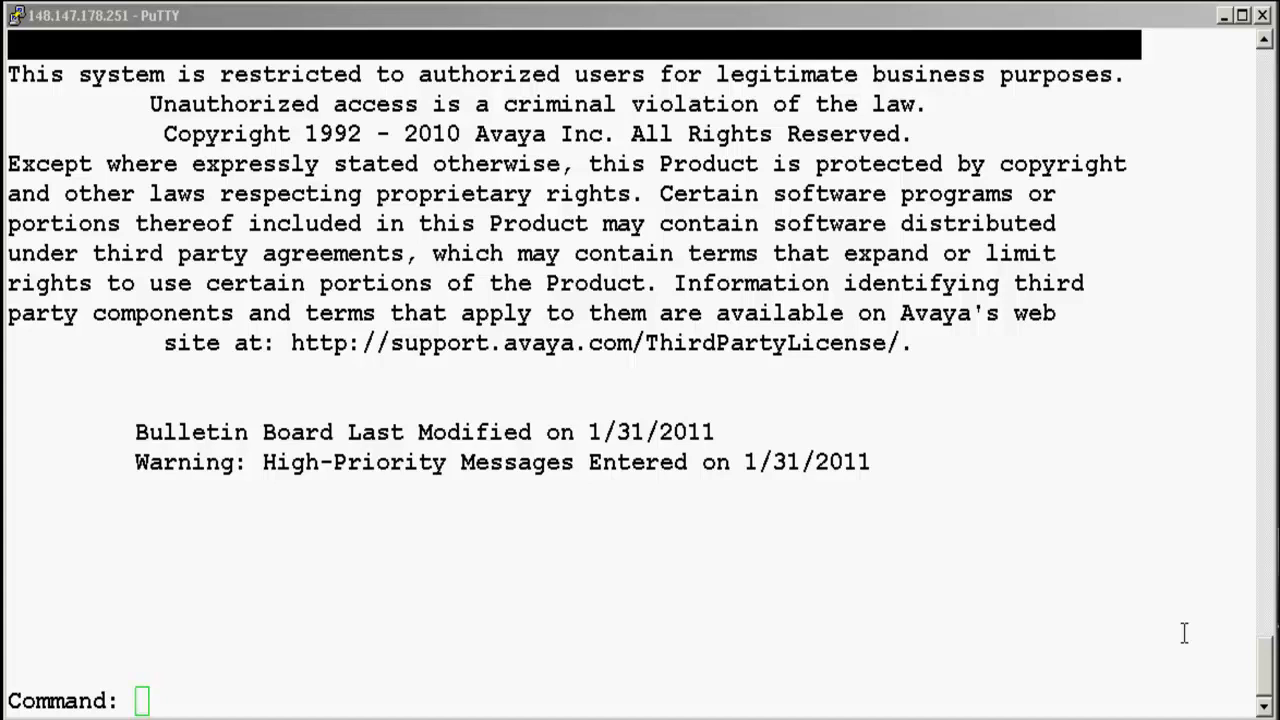
{"action": "type", "text": "display"}
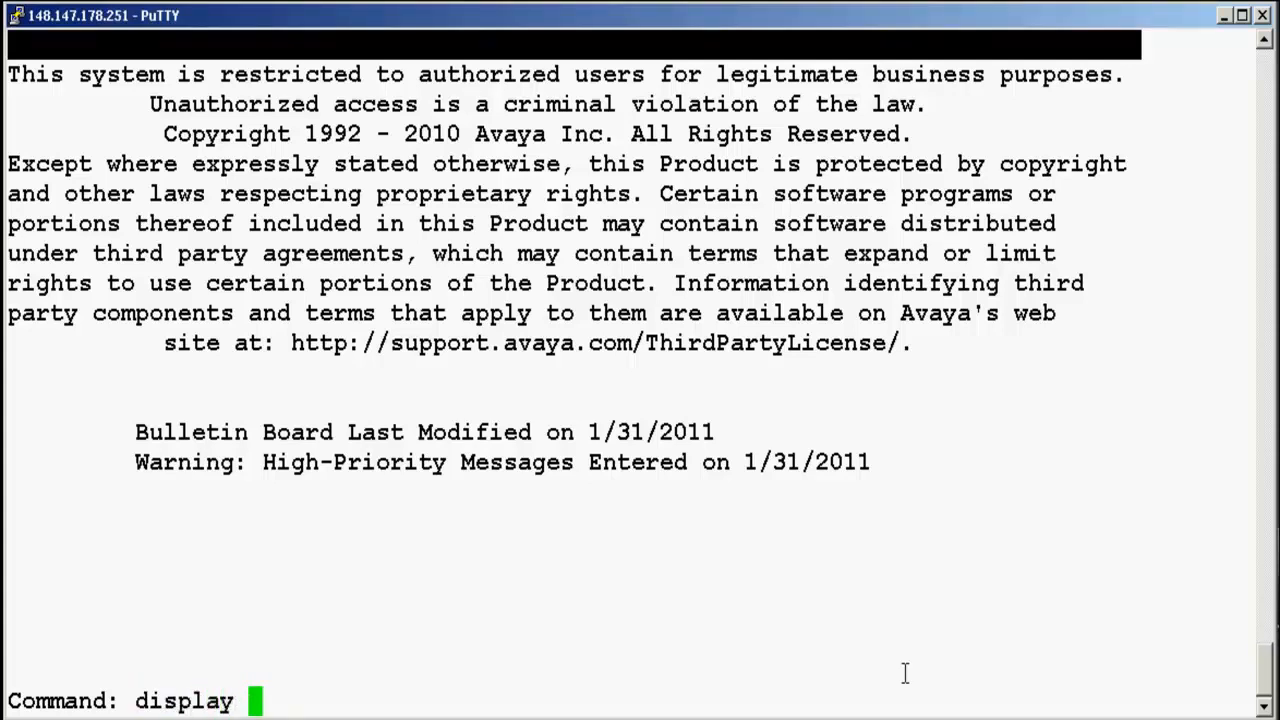
{"action": "type", "text": "system-parameters"}
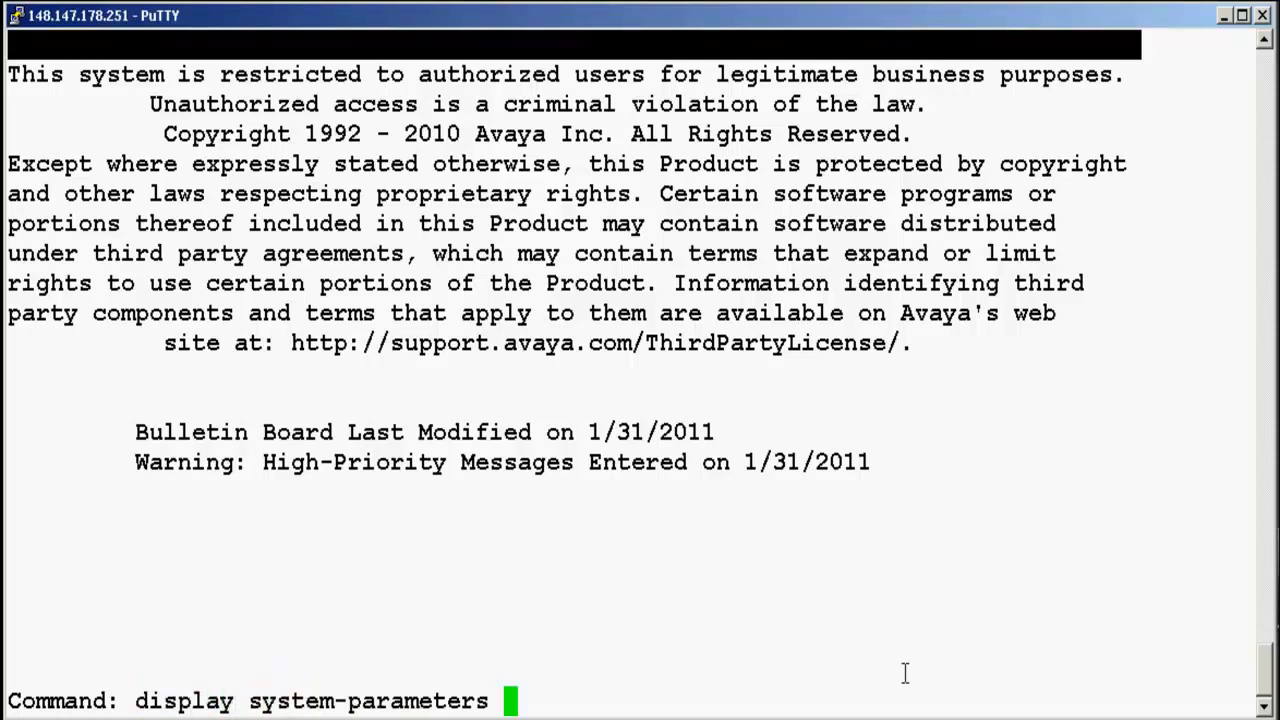
{"action": "type", "text": "customer-options"}
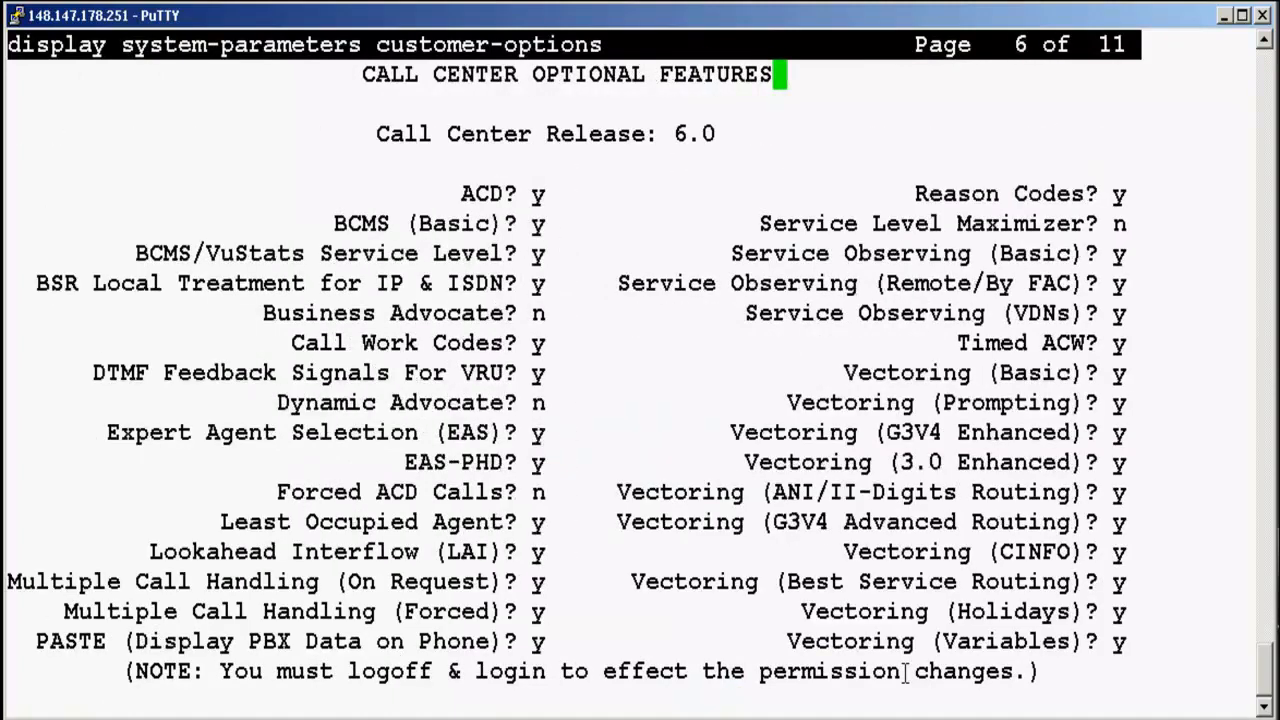
{"action": "mouse_move", "coordinate": [820, 76]}
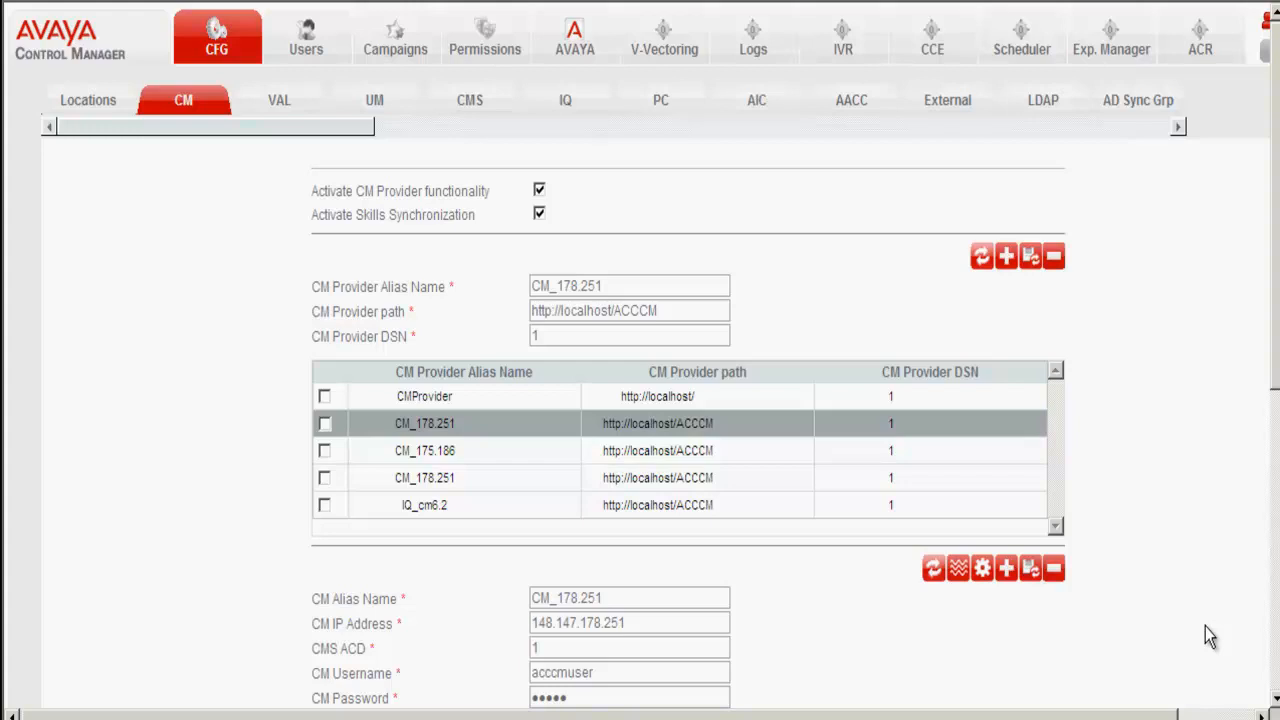
{"action": "scroll", "scroll_direction": "down", "scroll_amount": 3}
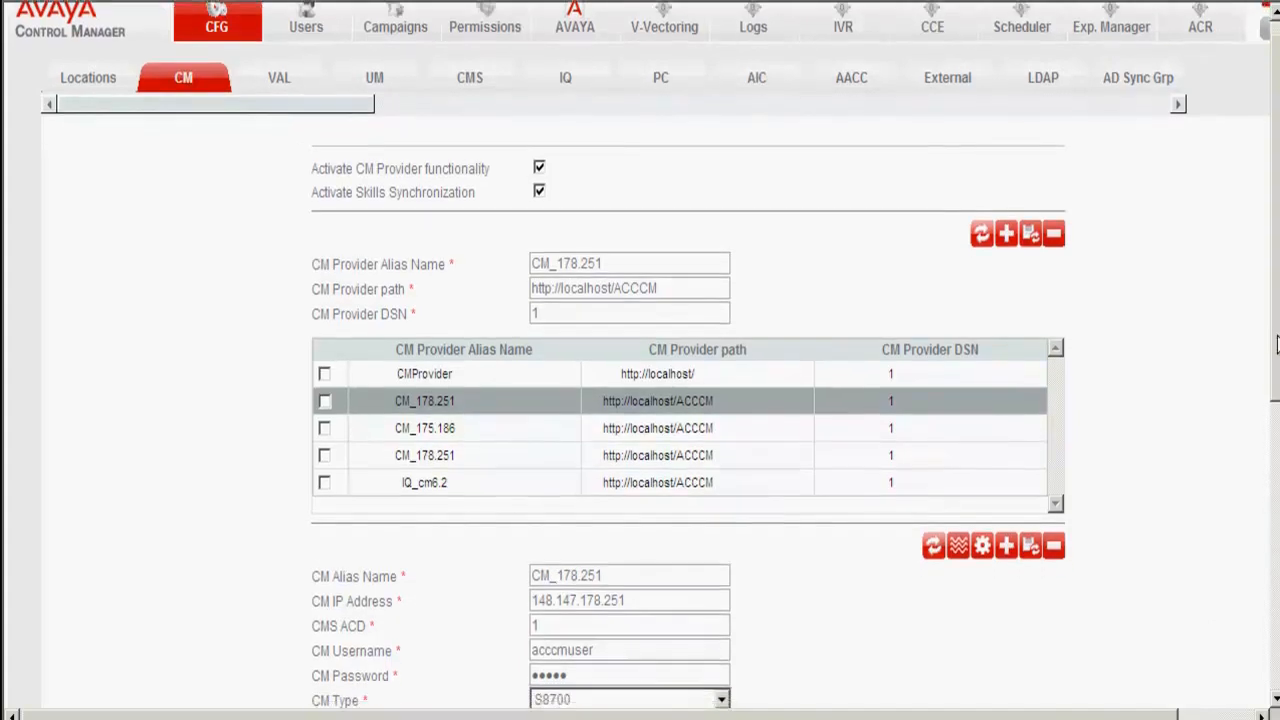
{"action": "scroll", "scroll_direction": "down", "scroll_amount": 3}
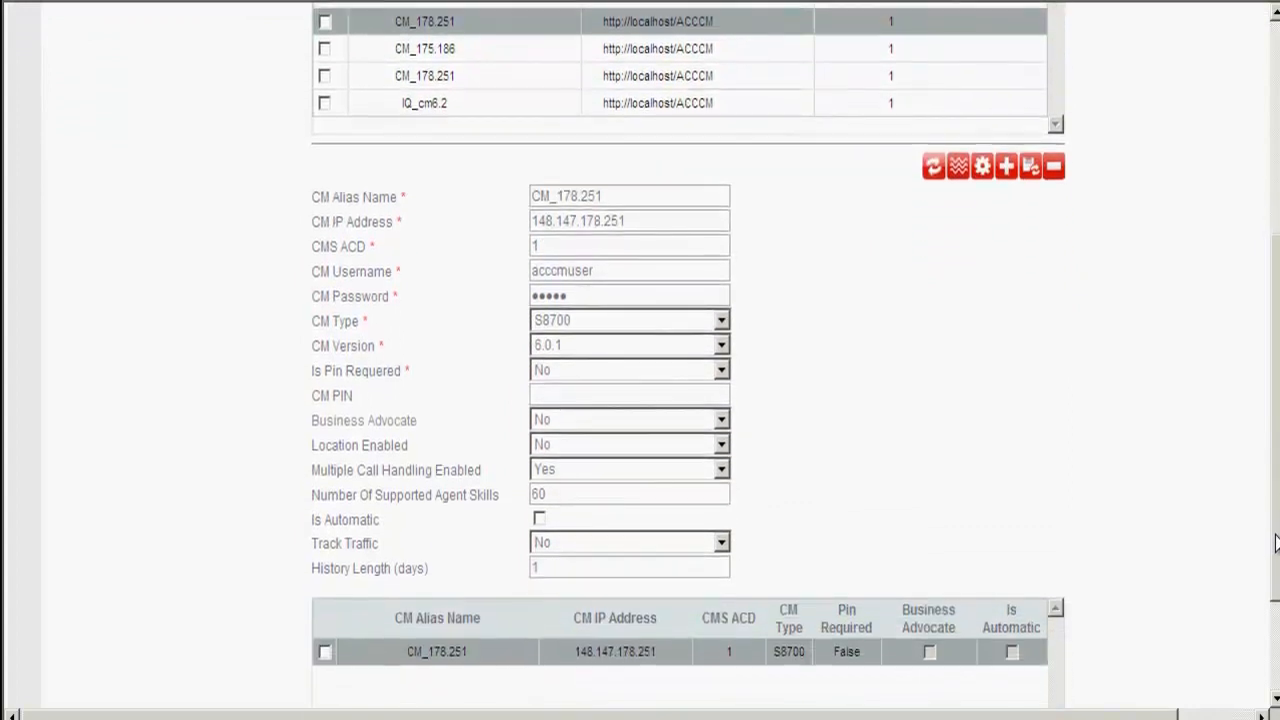